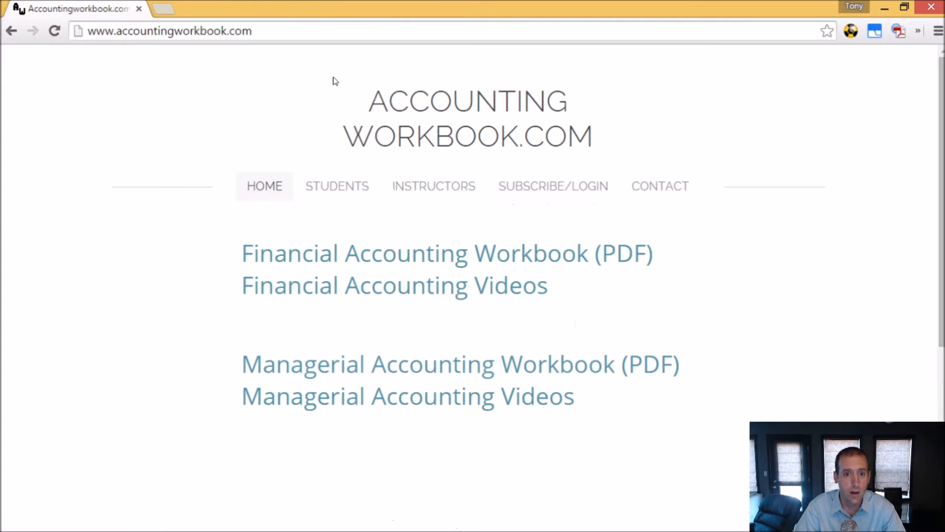
pyautogui.moveTo(503, 403)
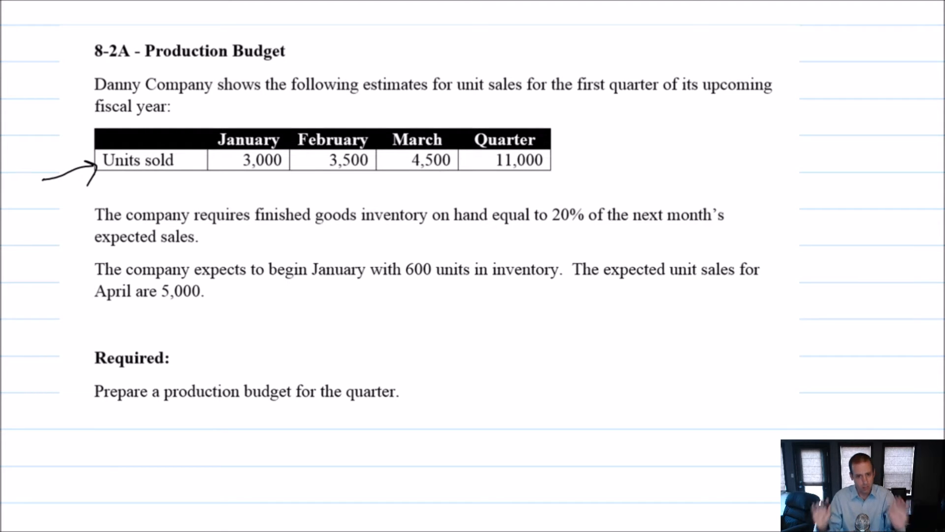
# - Handwrite 'Production Budget' and 'For the Quarter Ended March 31' beneath Danny Company
pyautogui.scroll(-3)
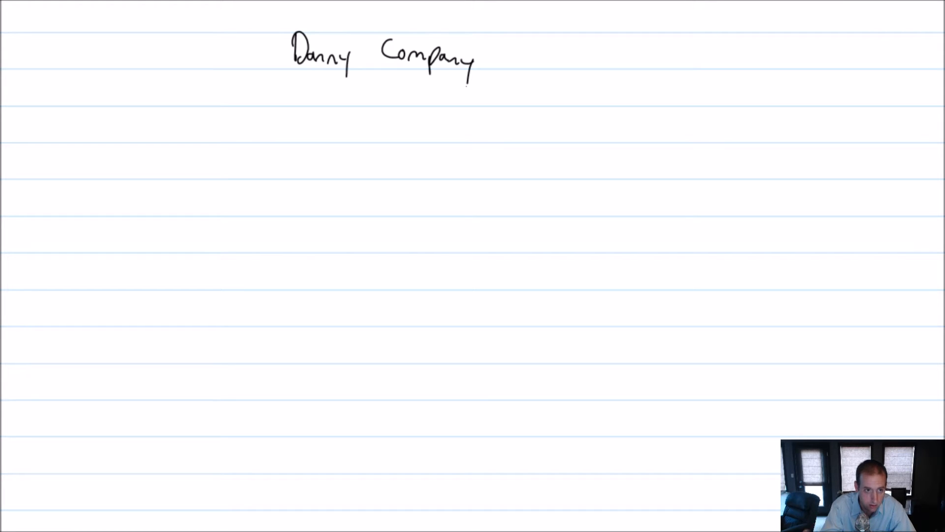
pyautogui.moveTo(262, 72); pyautogui.dragTo(271, 96)
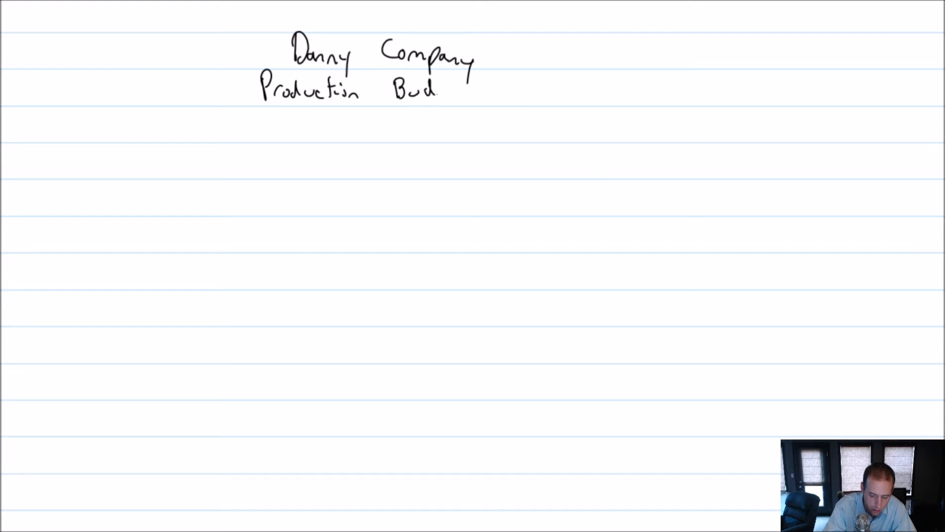
pyautogui.write('get')
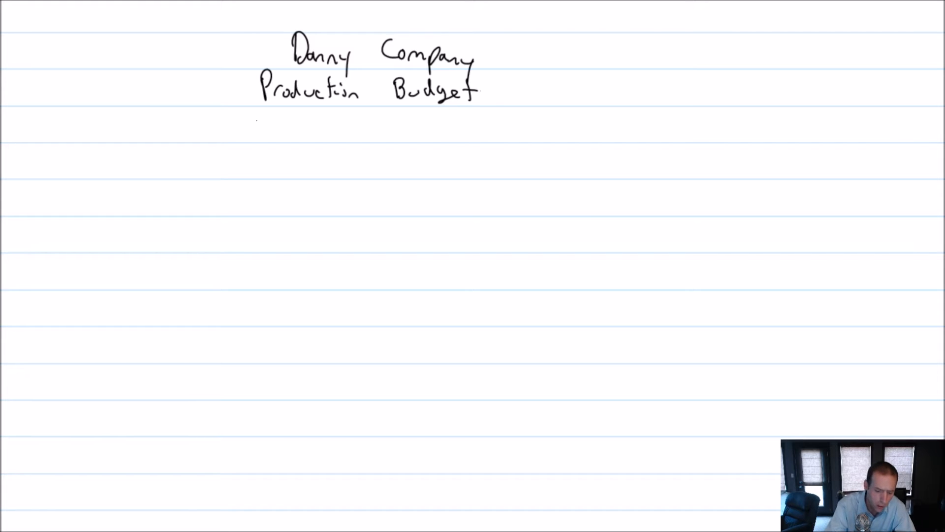
pyautogui.write('For t')
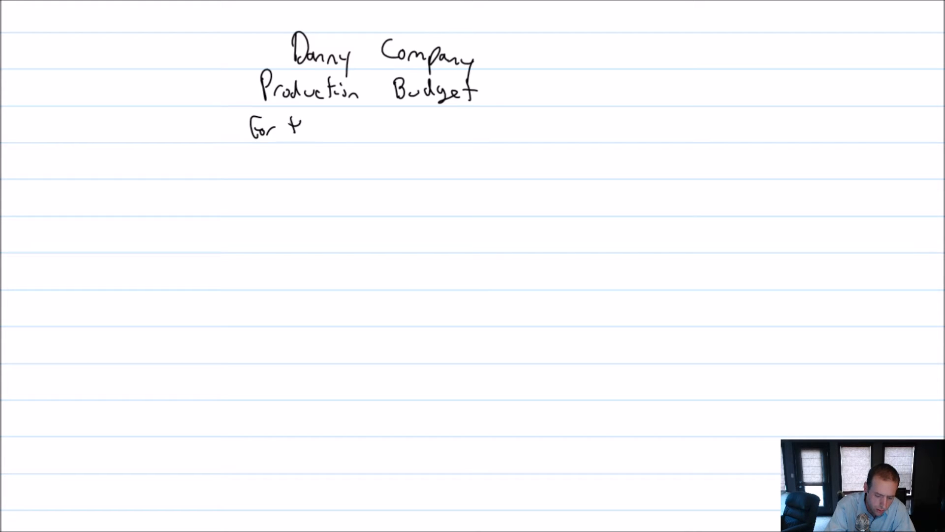
pyautogui.write('the Quarter Ended March')
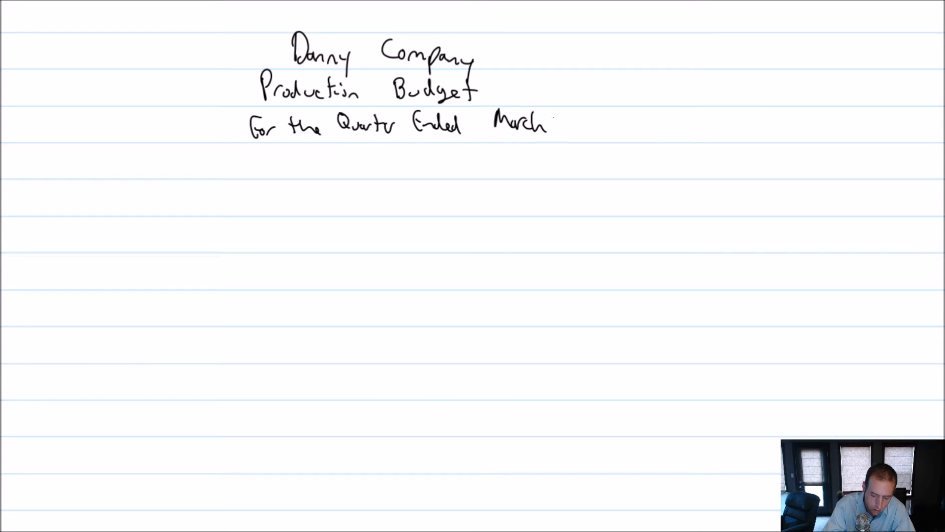
pyautogui.write('31')
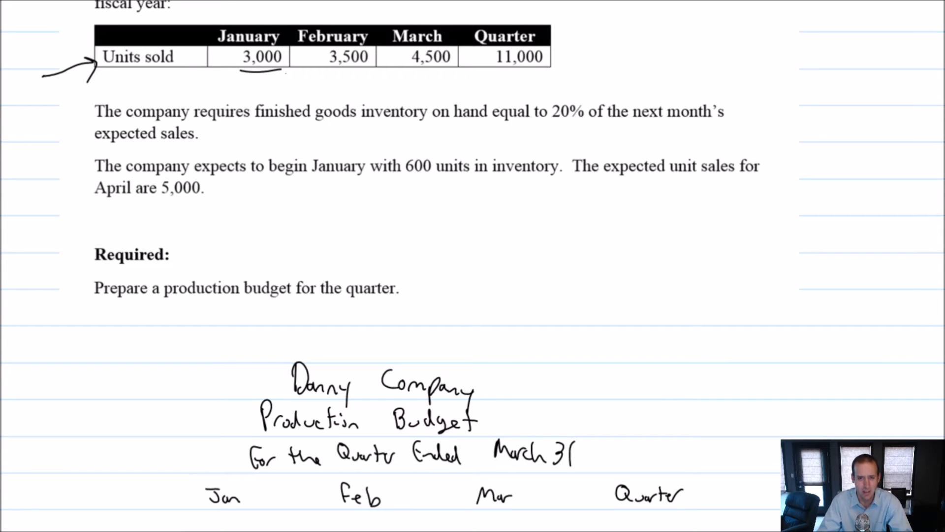
# - Write Expected sales 3,000, 3,500, 4,500 and 11,000, correcting March from 4,000 to 4,500
pyautogui.scroll(-3)
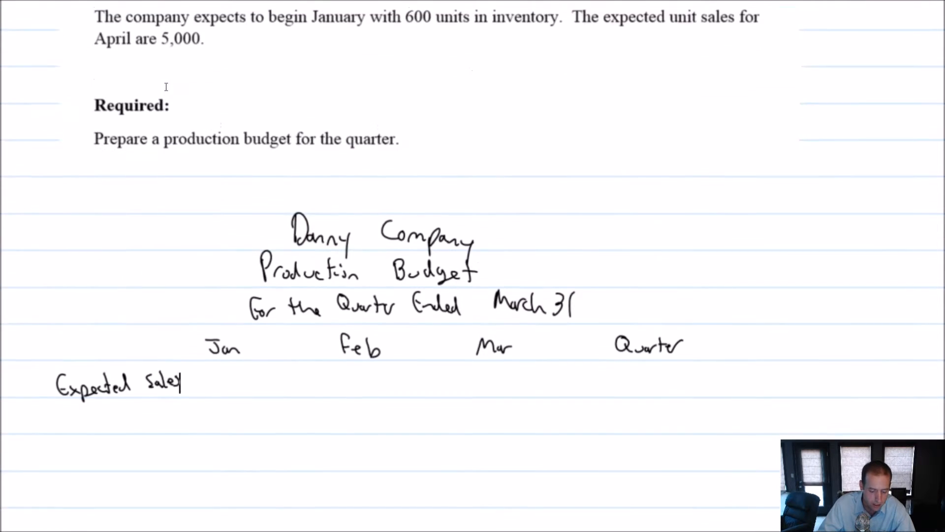
pyautogui.scroll(3)
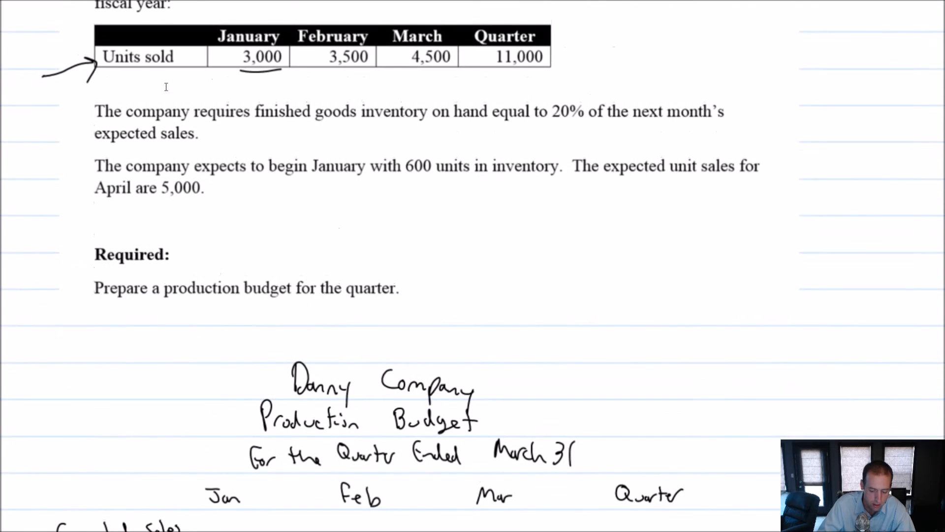
pyautogui.scroll(-3)
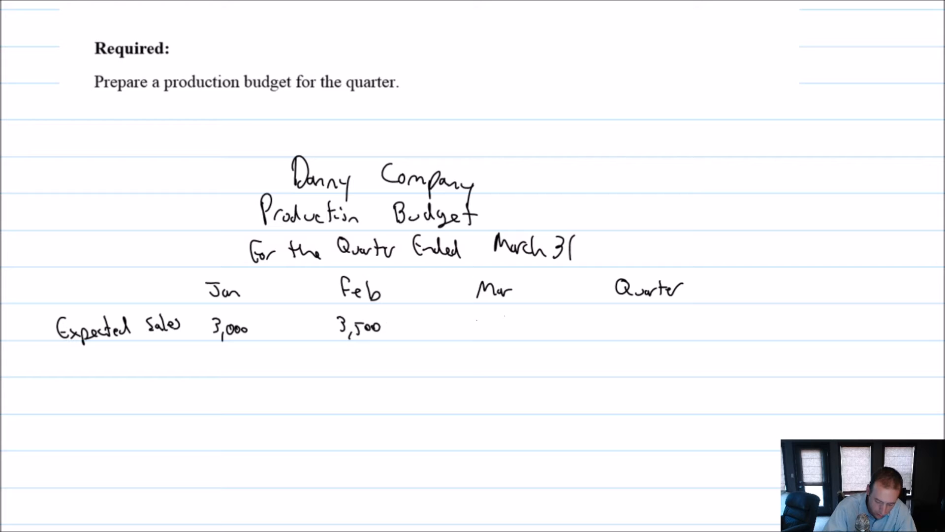
pyautogui.write('4,000')
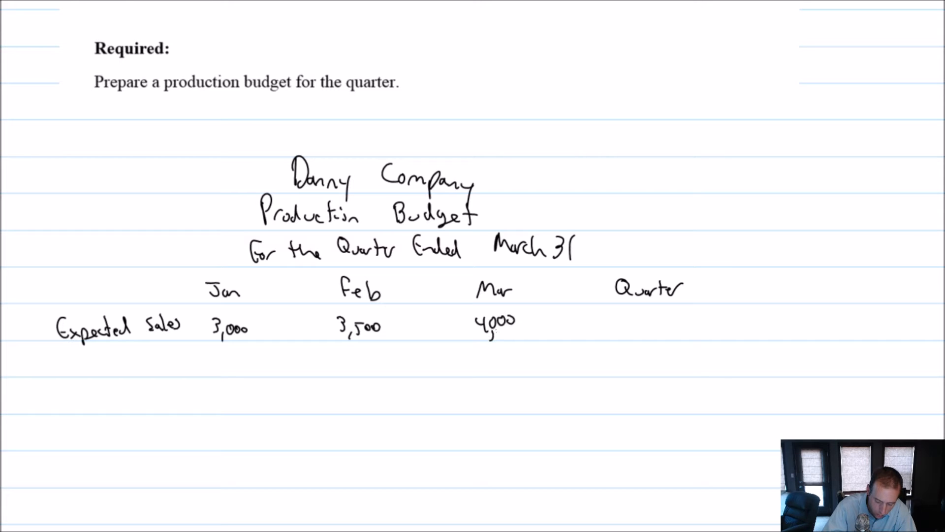
pyautogui.scroll(3)
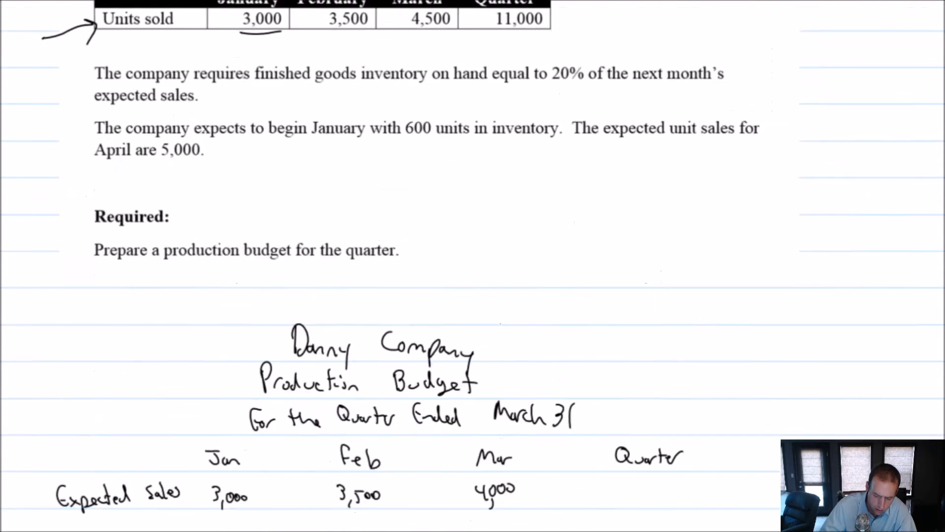
pyautogui.scroll(-3)
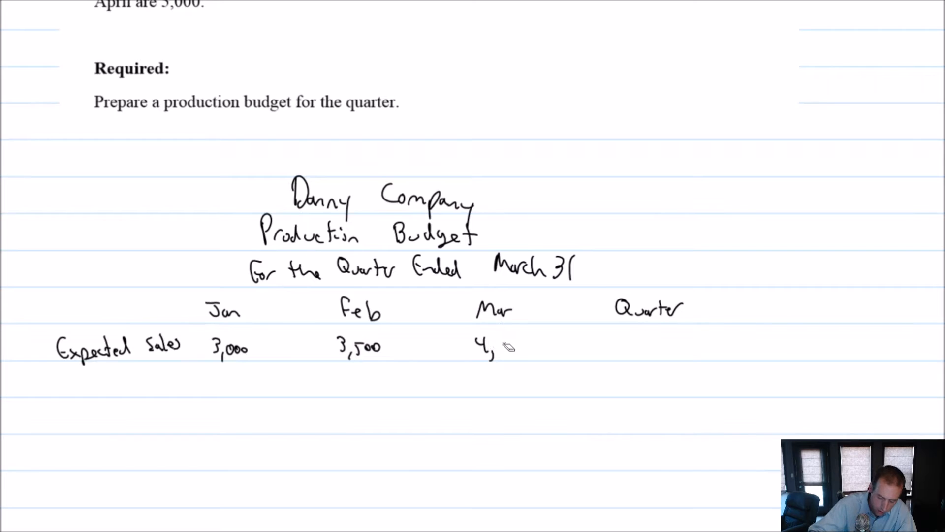
pyautogui.write('5')
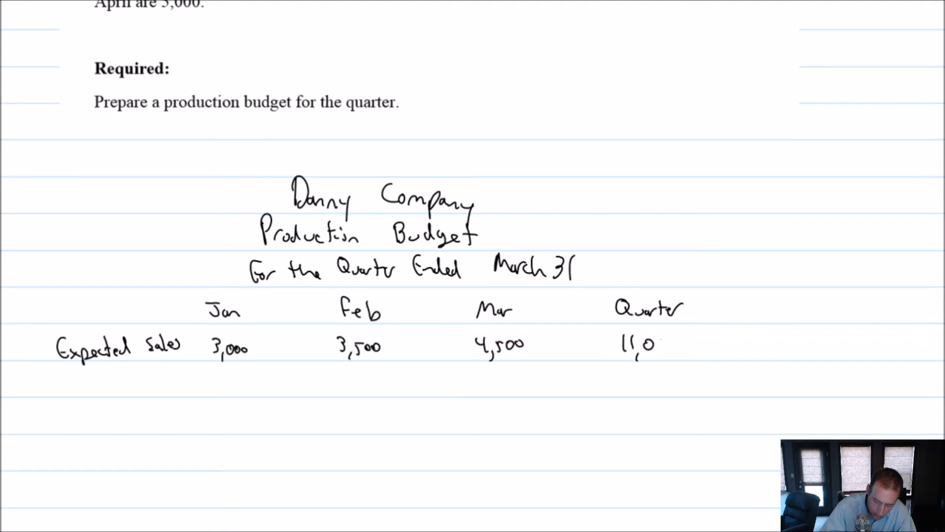
pyautogui.write('000')
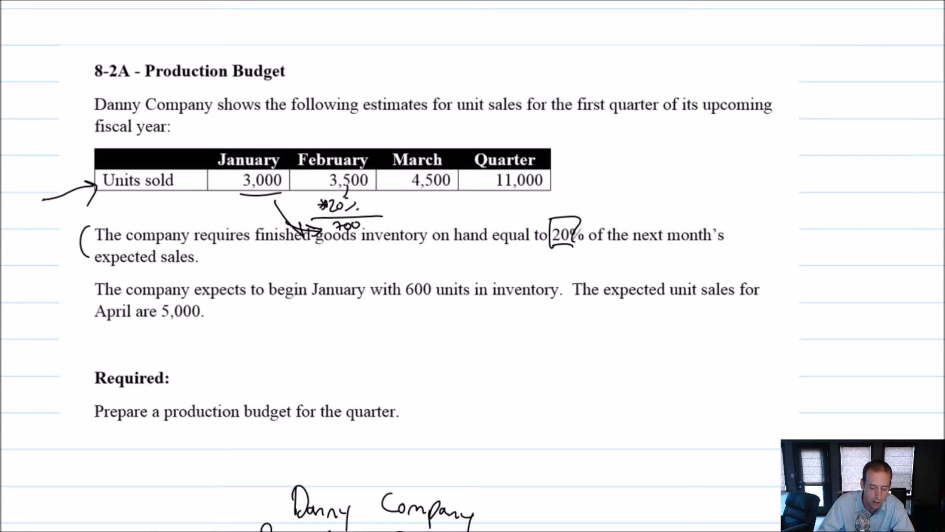
pyautogui.scroll(-3)
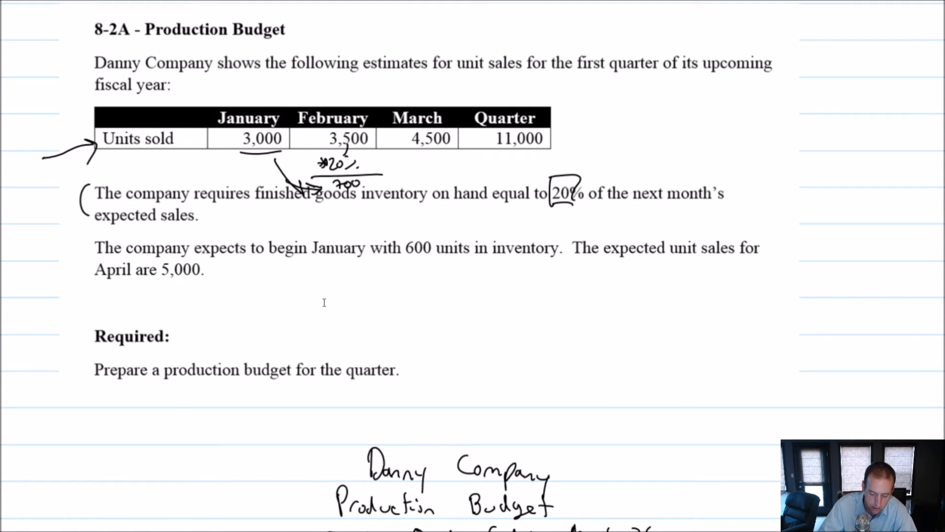
# - Write January's desired ending inventory 700, rule a line, and total needs 3,700
pyautogui.scroll(-3)
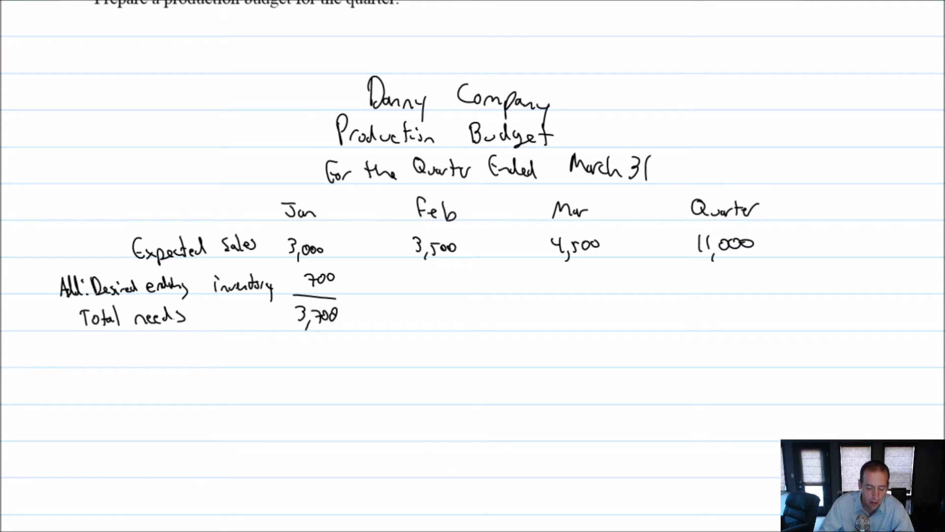
pyautogui.scroll(3)
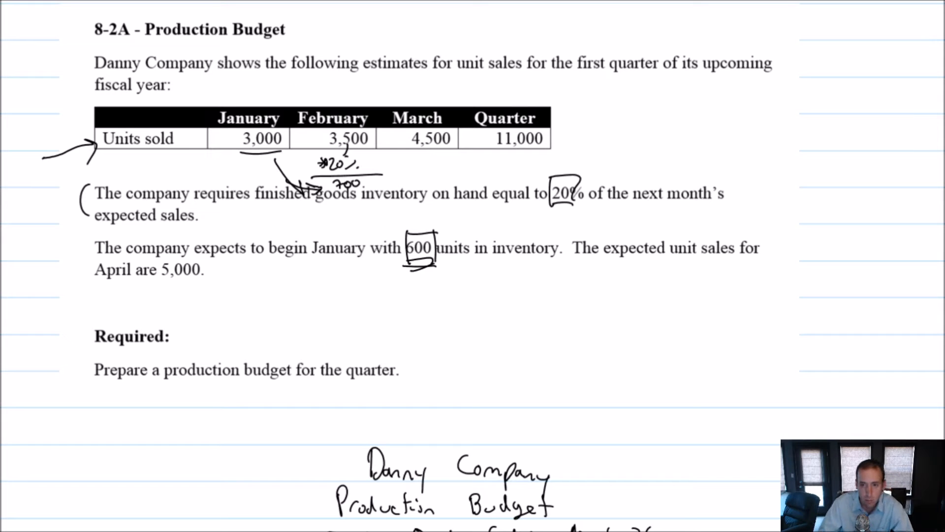
# - Box 600 in the problem and write Deduct: Beginning inventory (600) under January
pyautogui.scroll(-3)
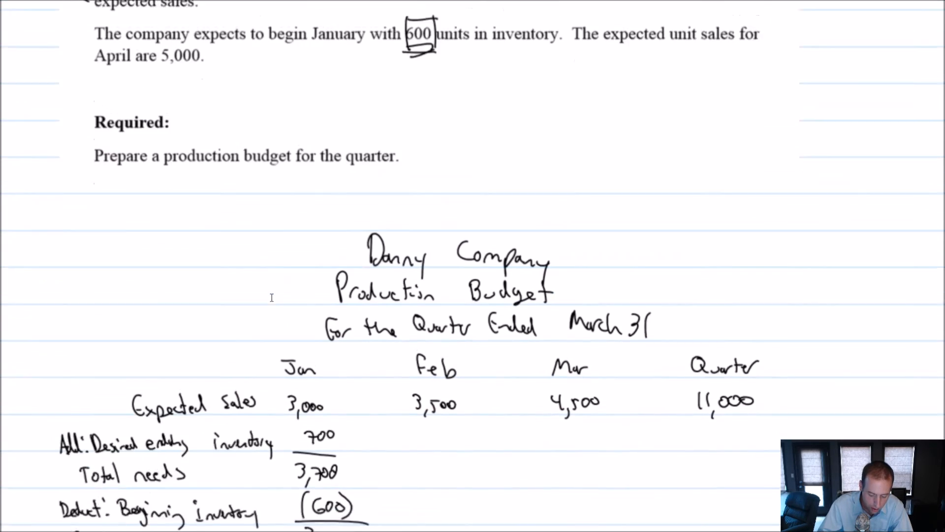
# - Scroll back up to the problem statement showing the boxed 20% and 600
pyautogui.scroll(3)
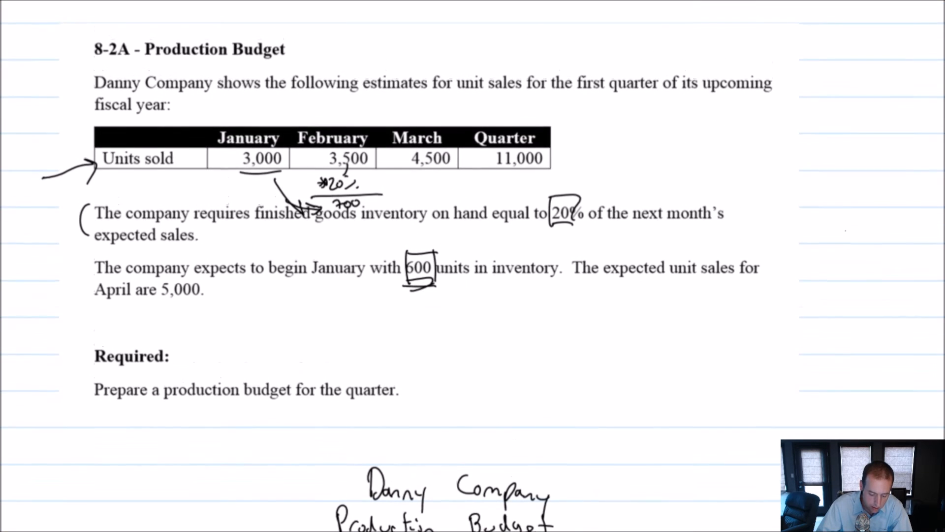